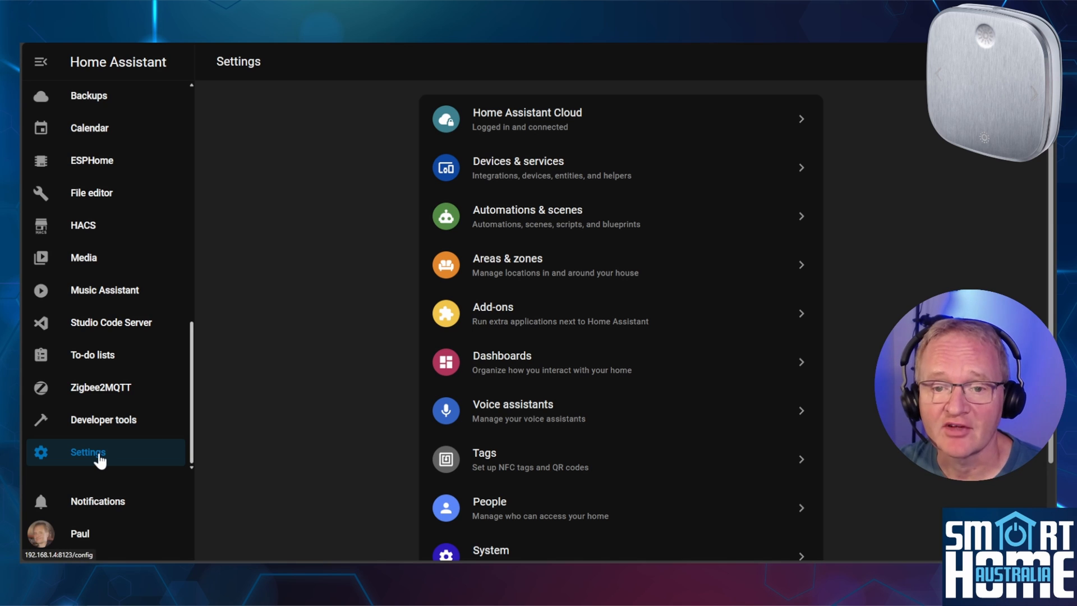
mouse_move(519, 175)
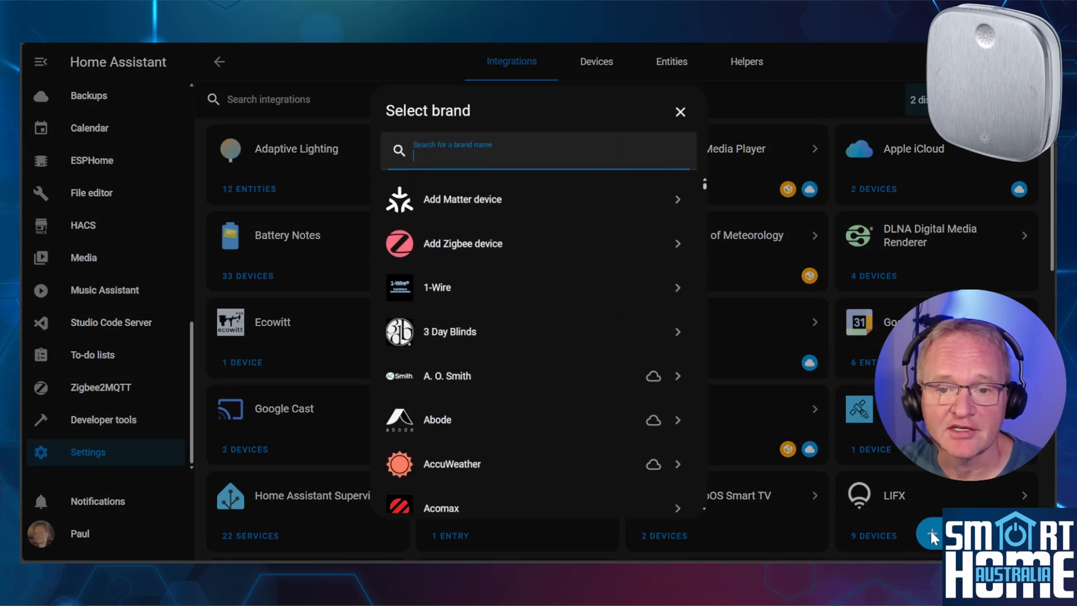
- Dismiss the Select brand picker, leaving the integrations list open
left_click(463, 243)
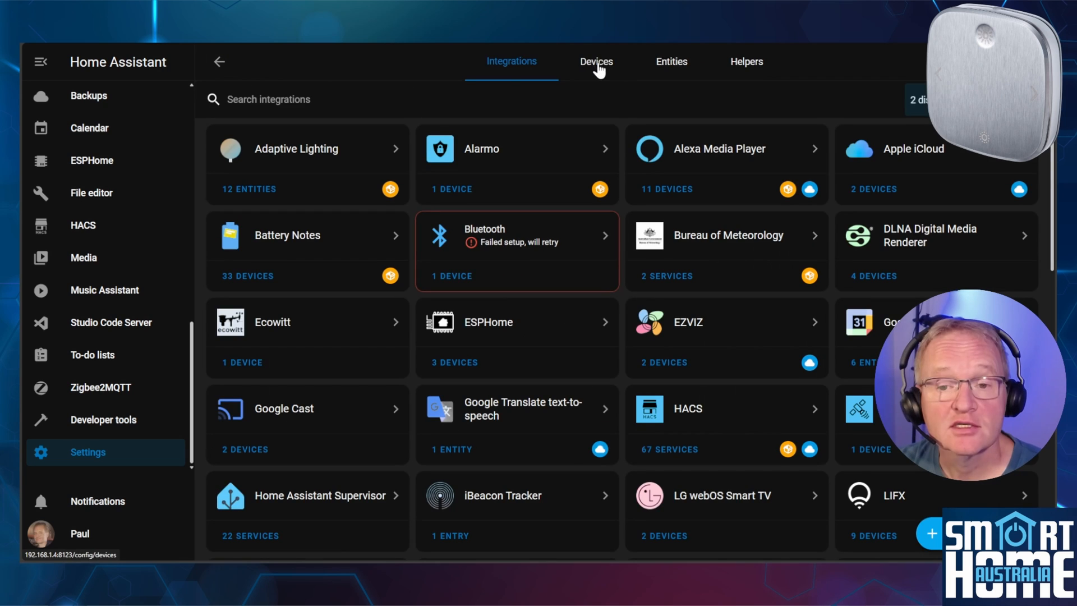
- Search the devices list for 'styrbar'
left_click(596, 62)
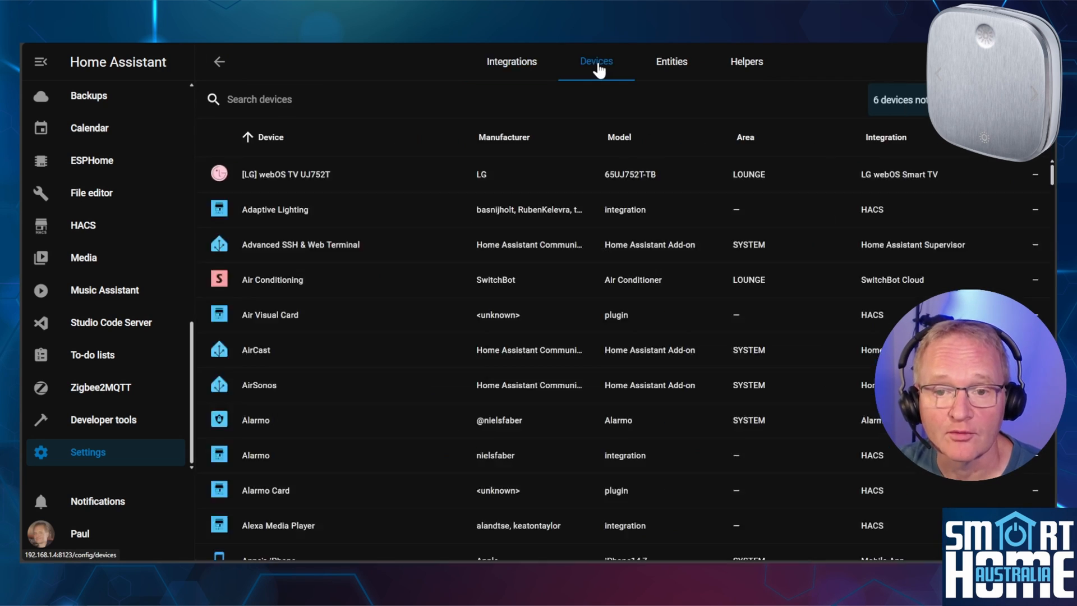
type("styrbar")
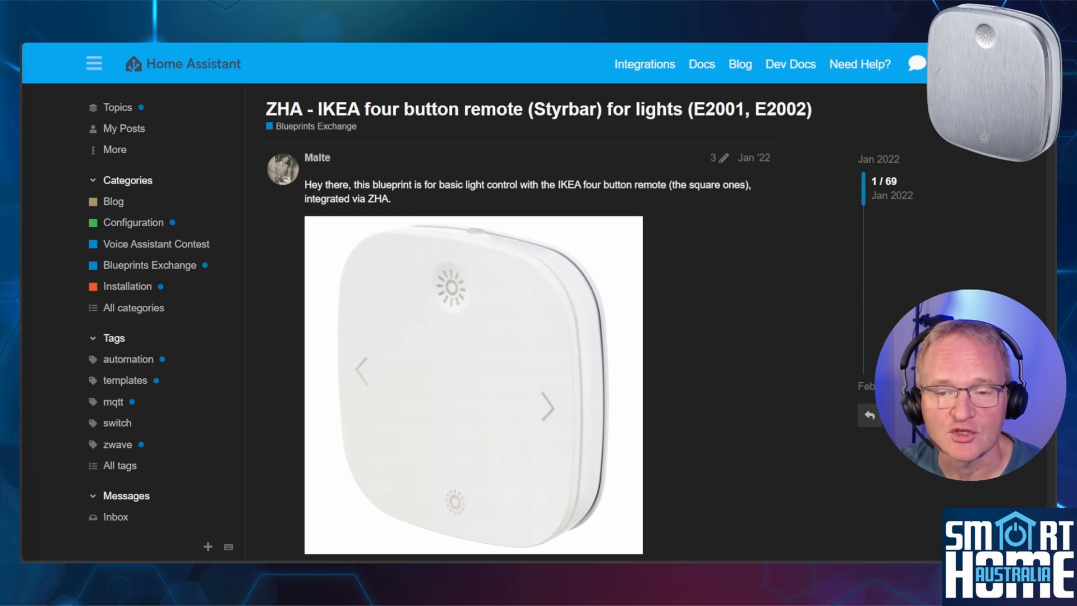
- Scroll the Styrbar four-button remote forum post to its Import Blueprint badge
scroll("down", 3)
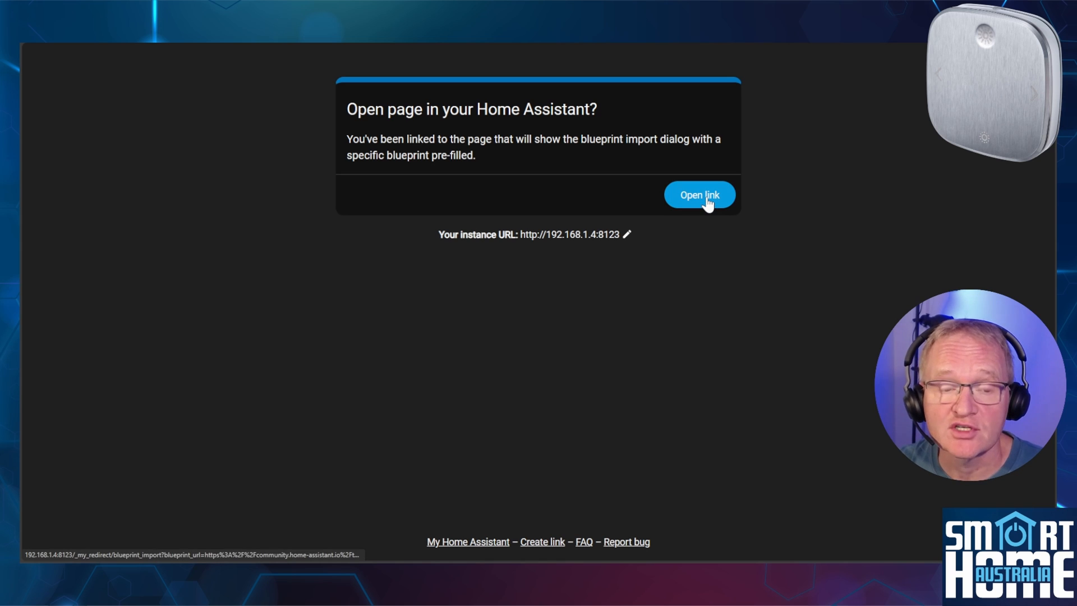
- Preview and import the ZHA IKEA four button remote blueprint, then find it in Blueprints
left_click(699, 195)
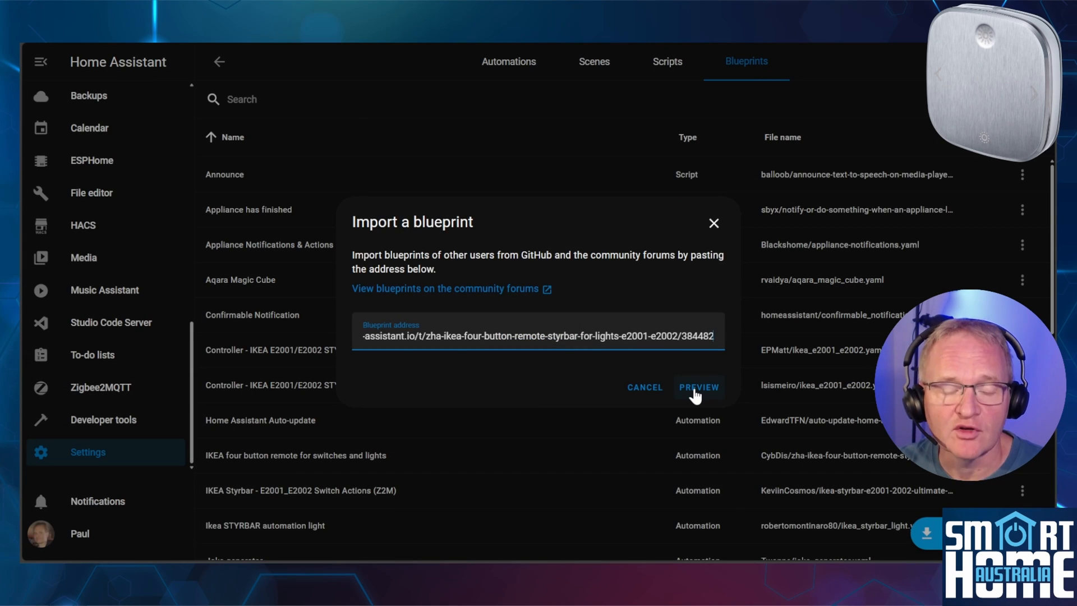
left_click(699, 387)
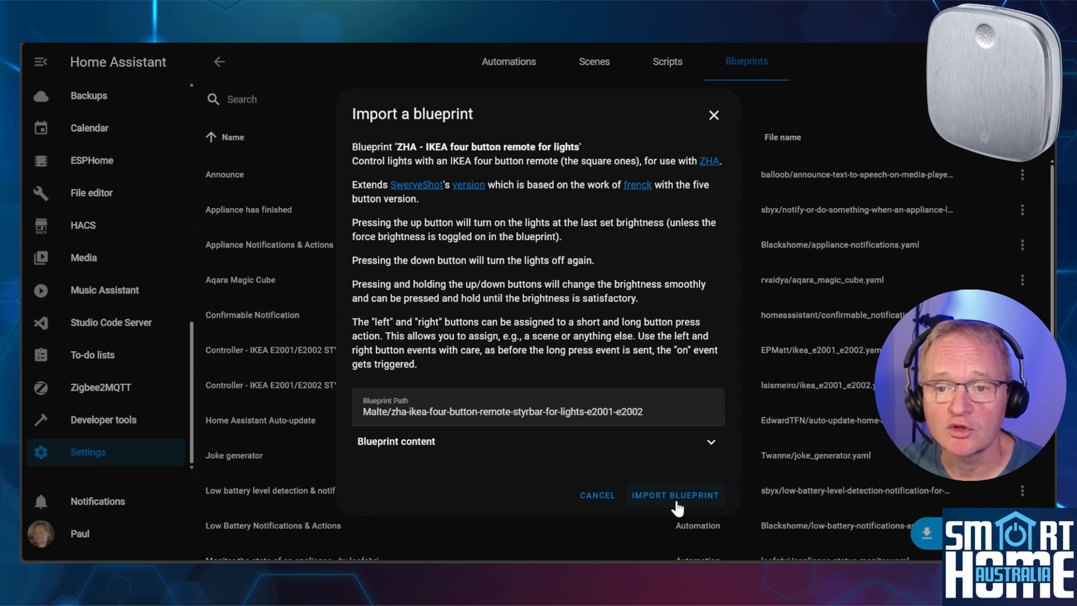
left_click(676, 495)
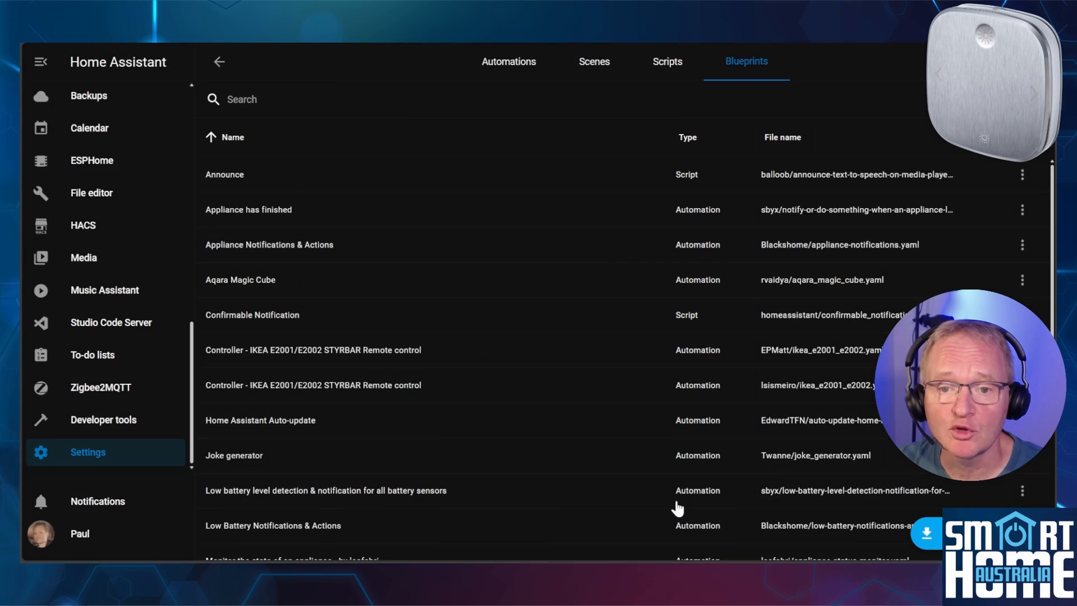
scroll("down", 3)
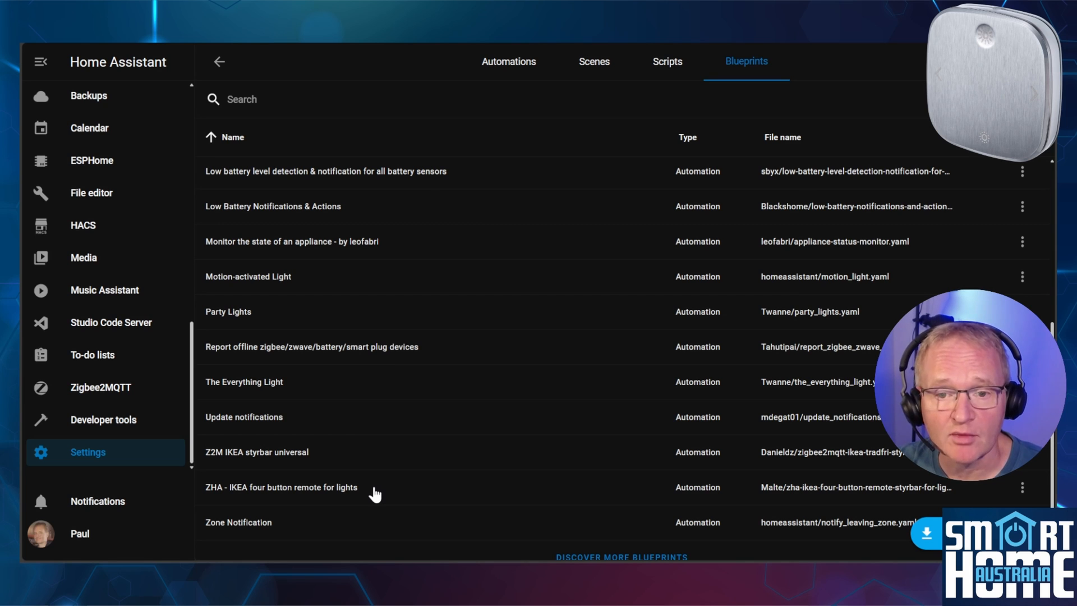
- Create a four-button-remote blueprint automation with STYRBAR as the remote
scroll("down", 3)
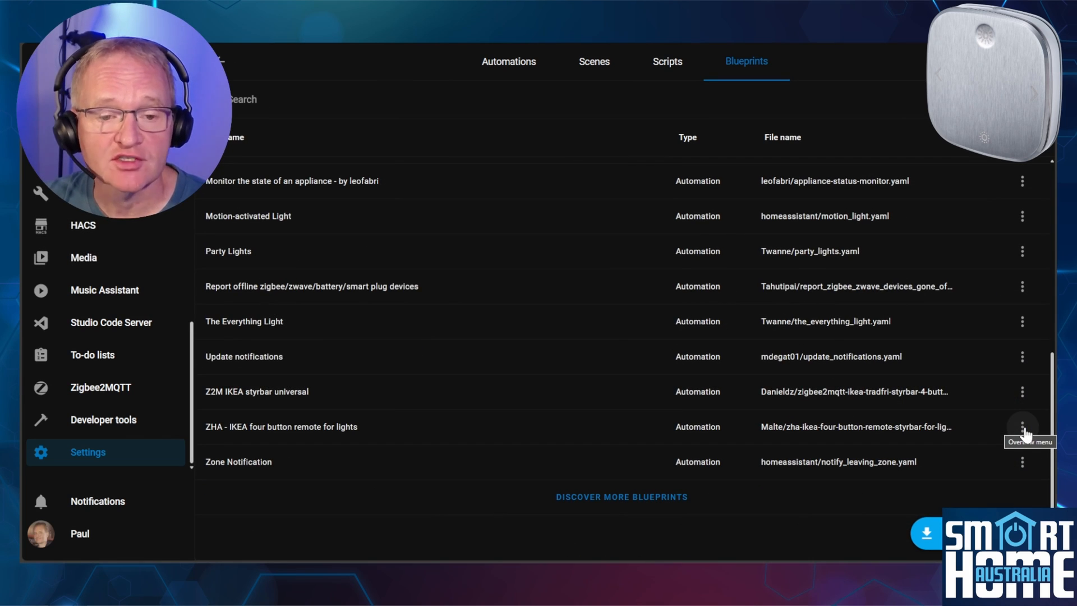
left_click(1022, 424)
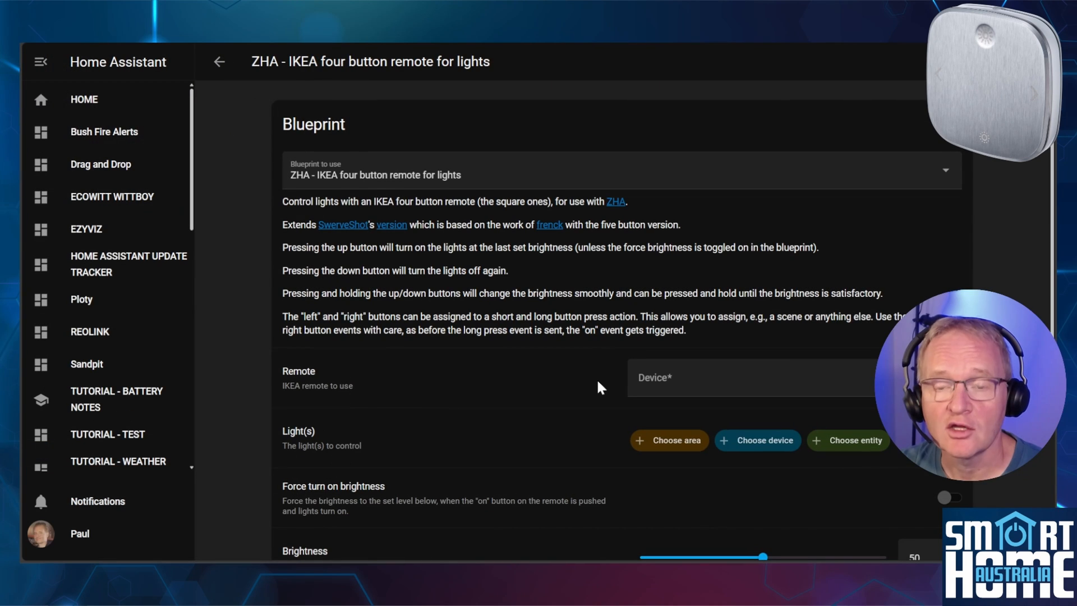
mouse_move(627, 388)
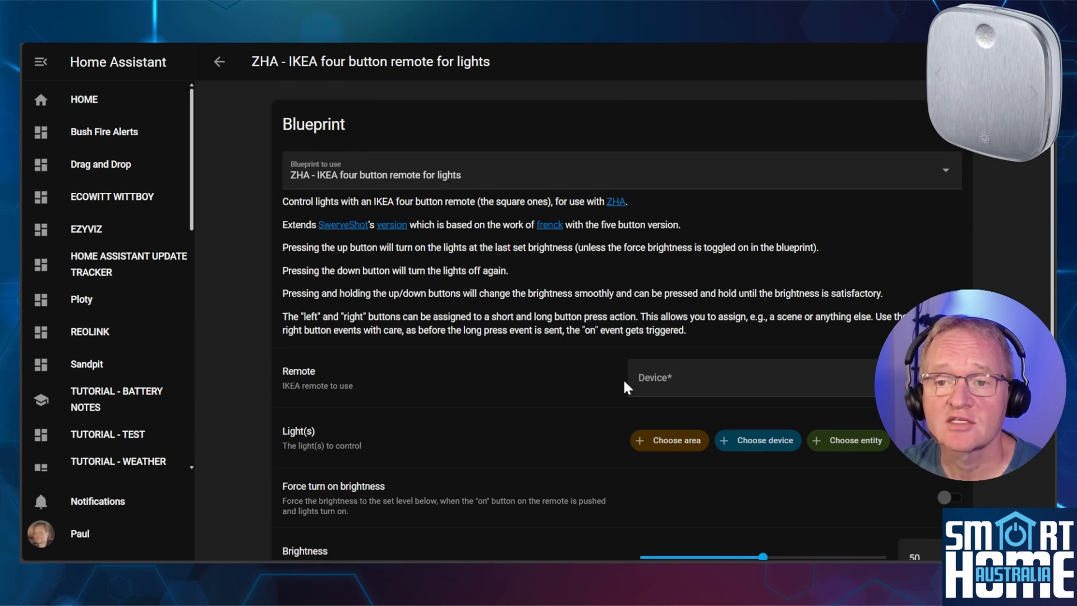
left_click(751, 377)
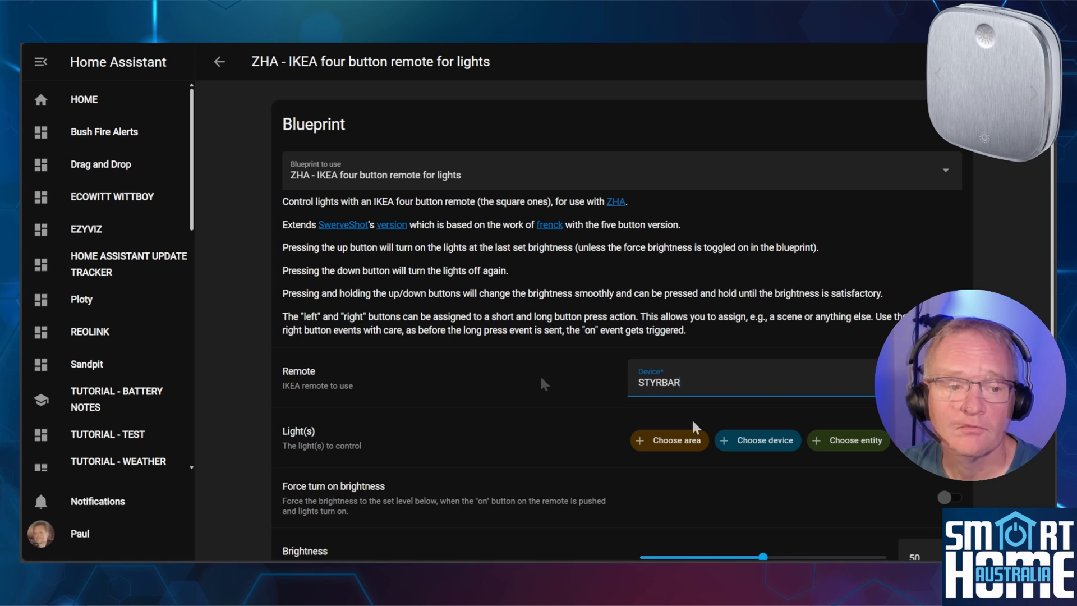
mouse_move(543, 383)
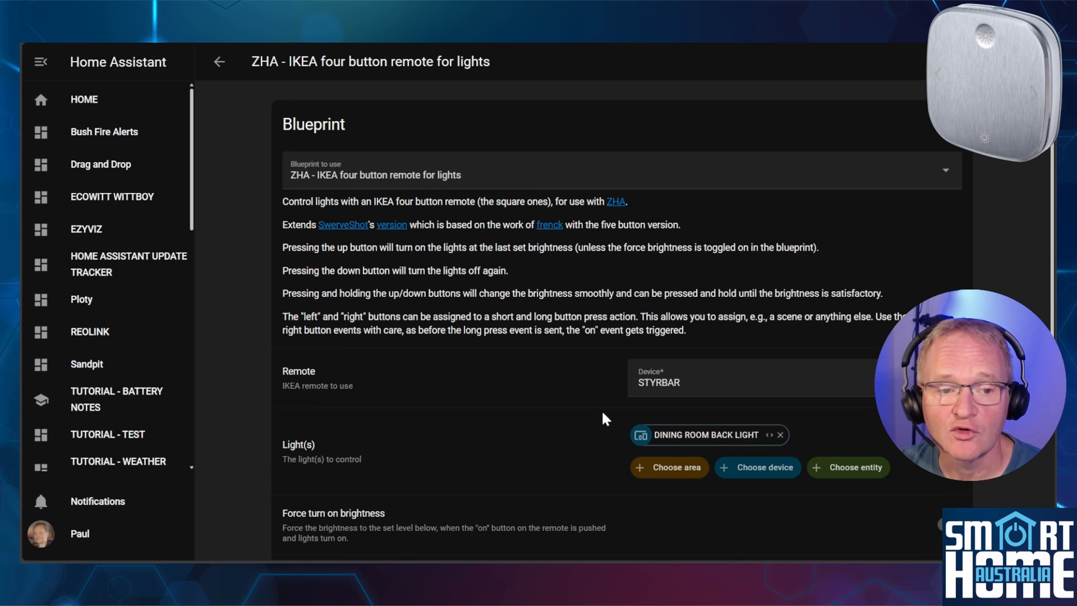
scroll("down", 3)
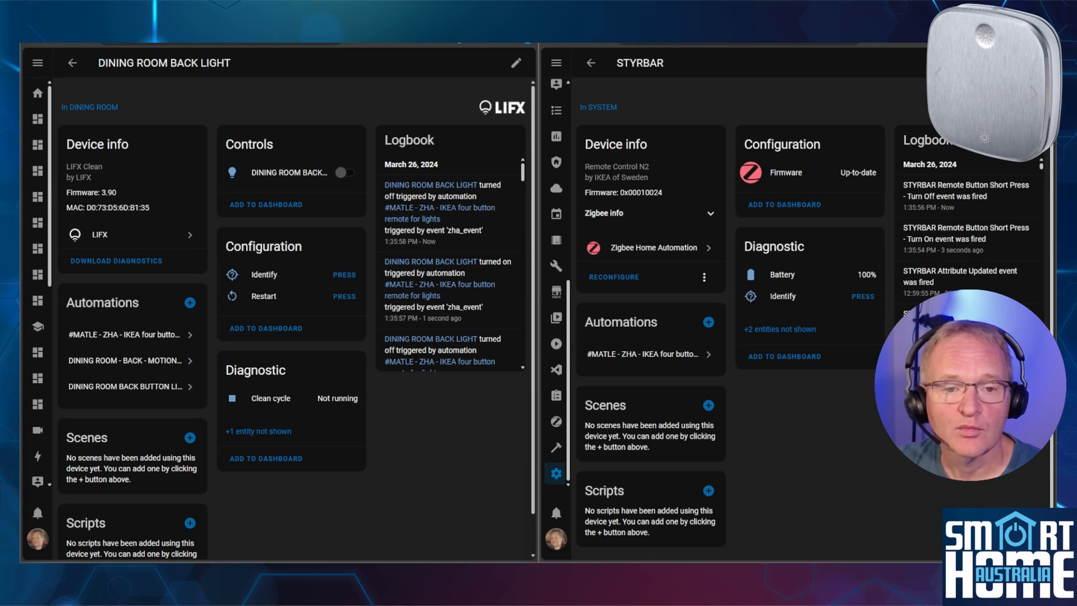
- Open the Styrbar White Spectrum Lights blueprint forum post
left_click(345, 172)
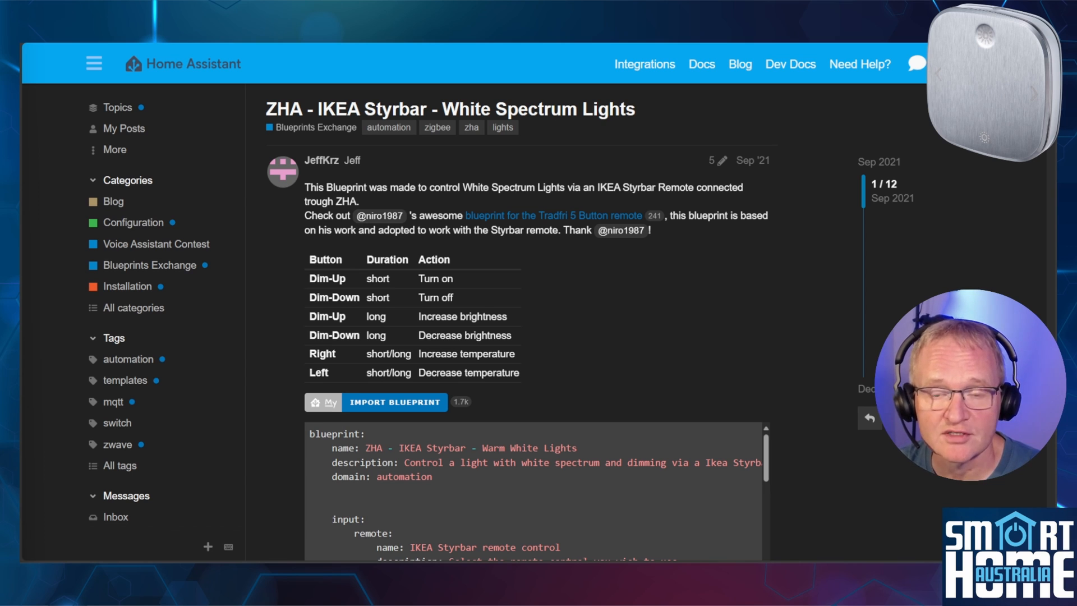
- Import the Styrbar Warm White Lights blueprint via Open link, Preview and Import
left_click(395, 401)
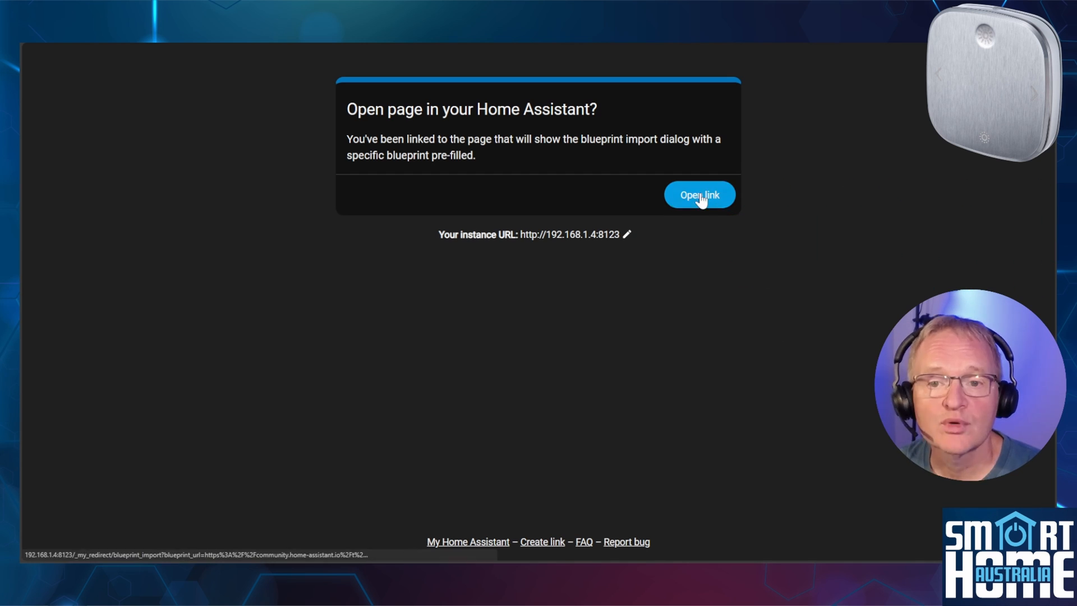
left_click(699, 195)
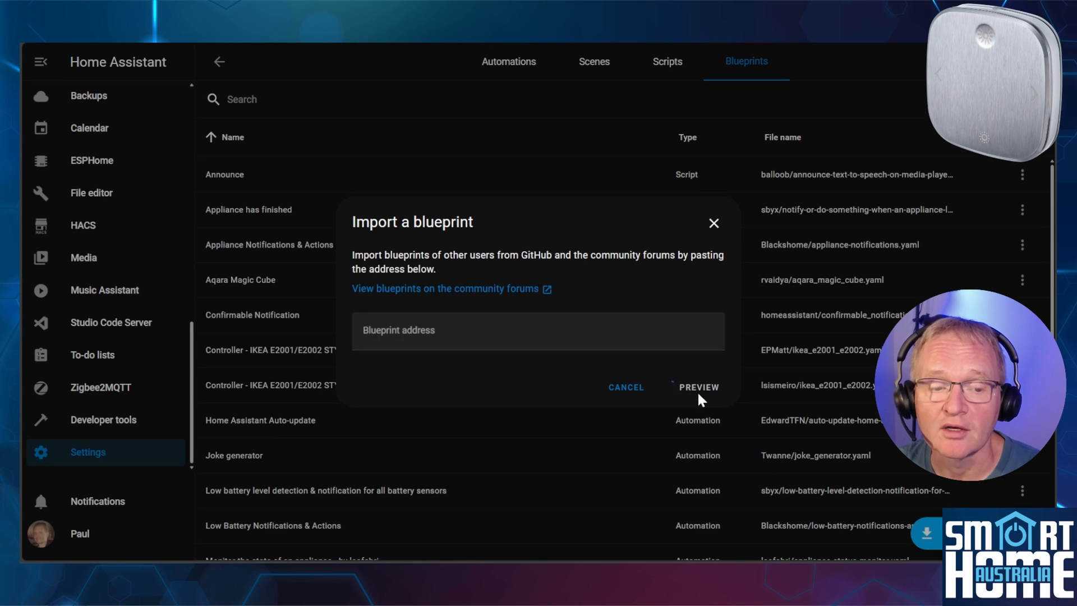
left_click(698, 387)
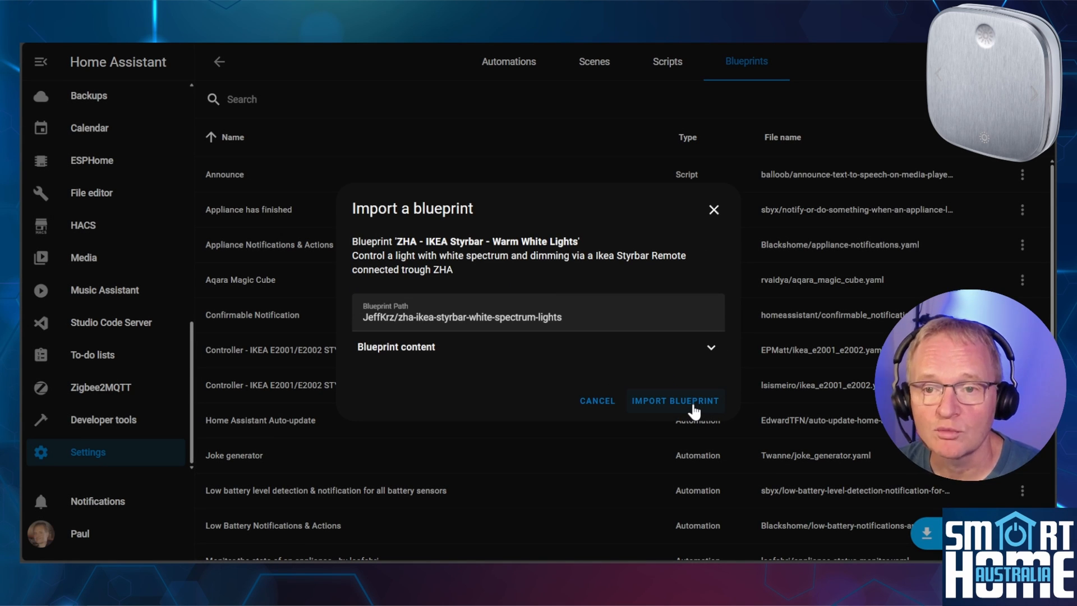
left_click(675, 401)
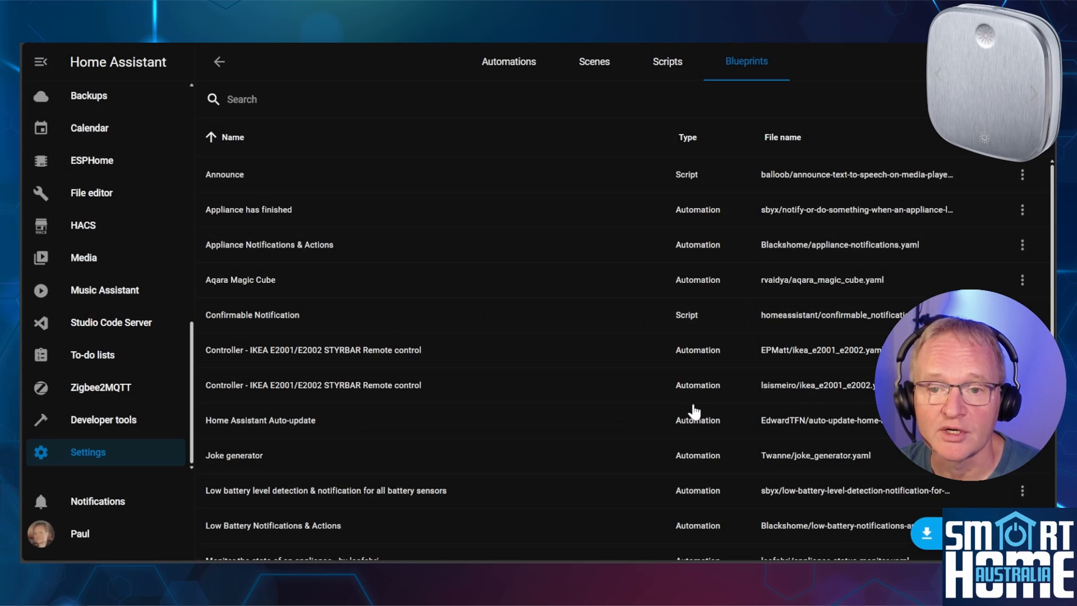
- Locate the Warm White Lights blueprint in the list and open its overflow menu
scroll("down", 3)
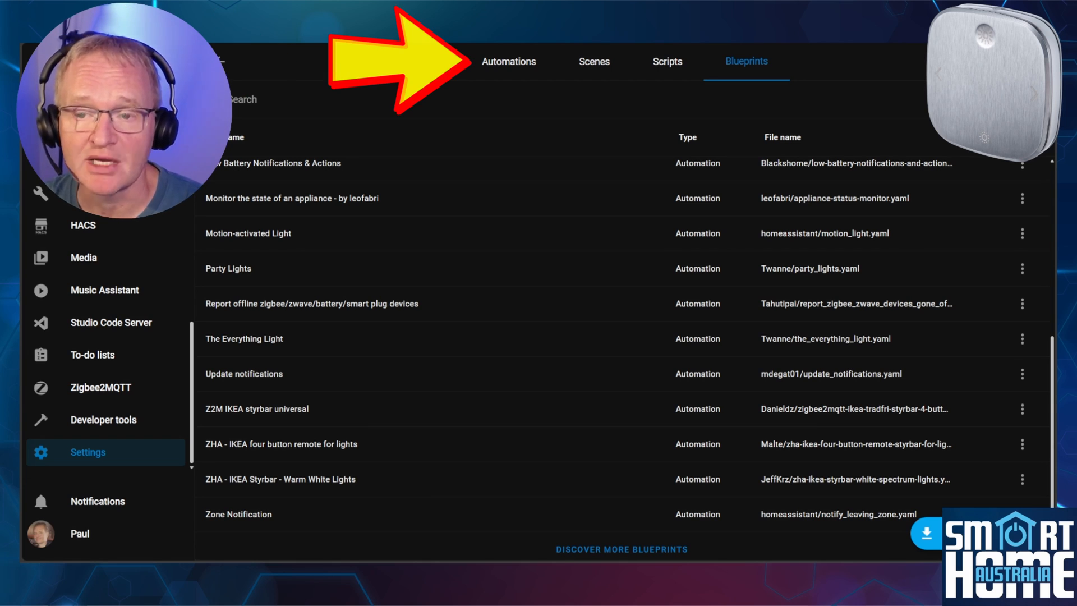
mouse_move(1041, 481)
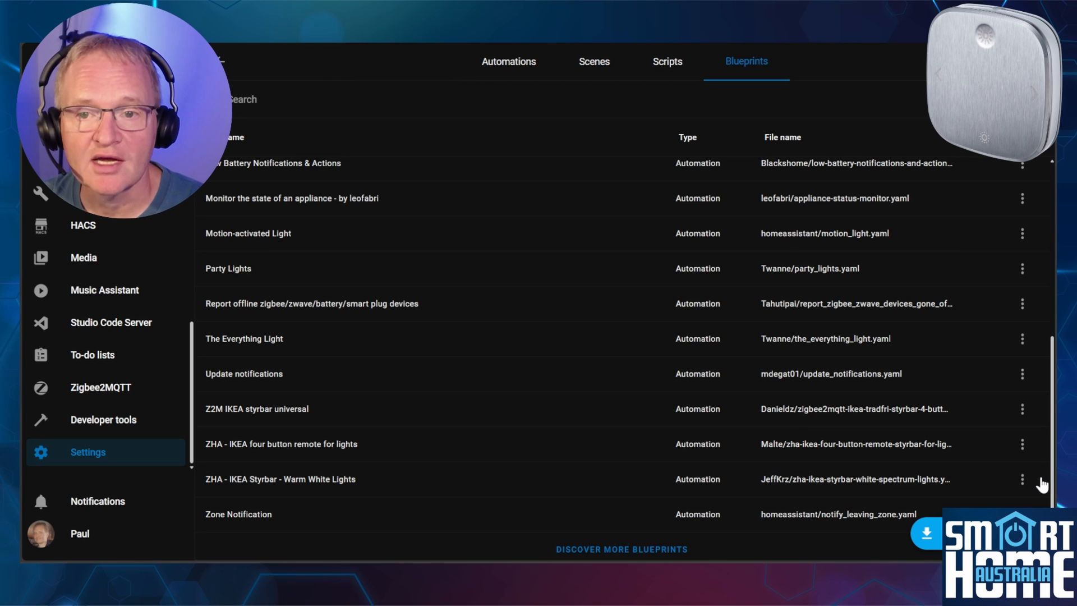
mouse_move(1034, 483)
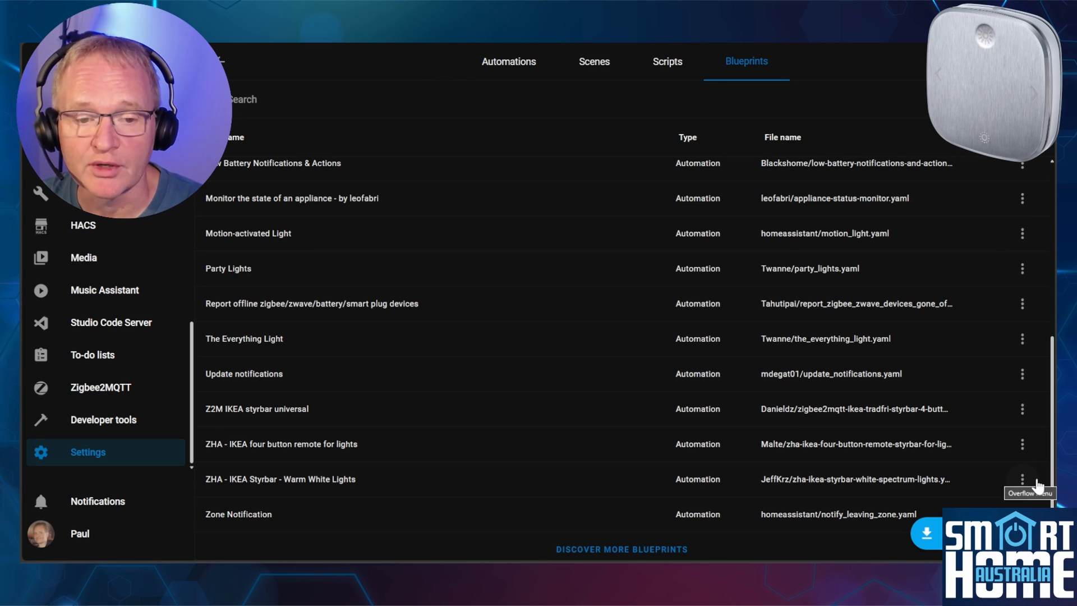
left_click(1021, 480)
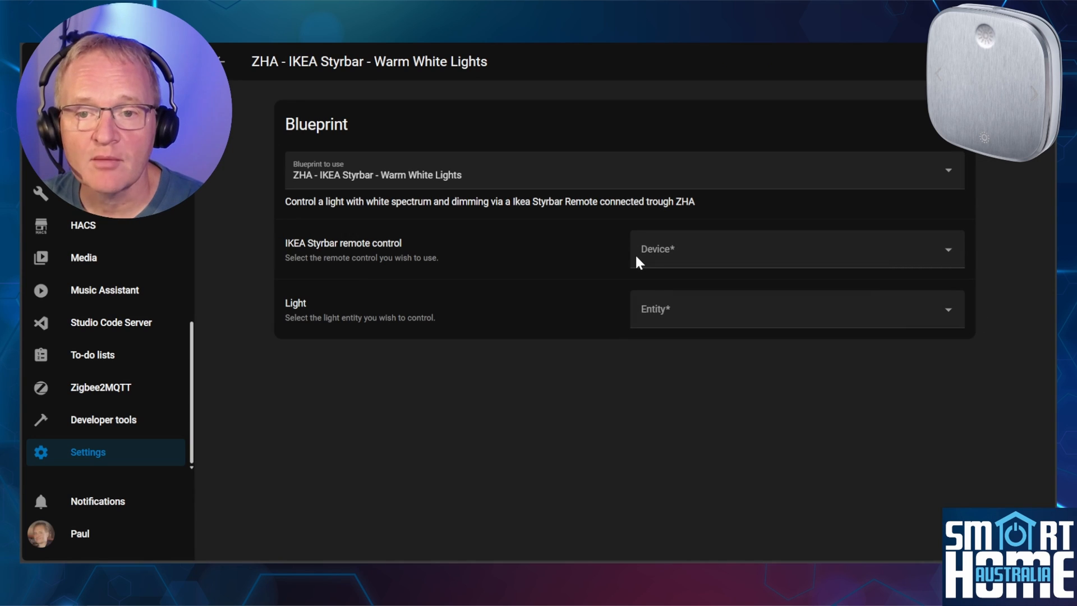
- Choose STYRBAR as the remote and Dining Room Back Light as the light
left_click(795, 249)
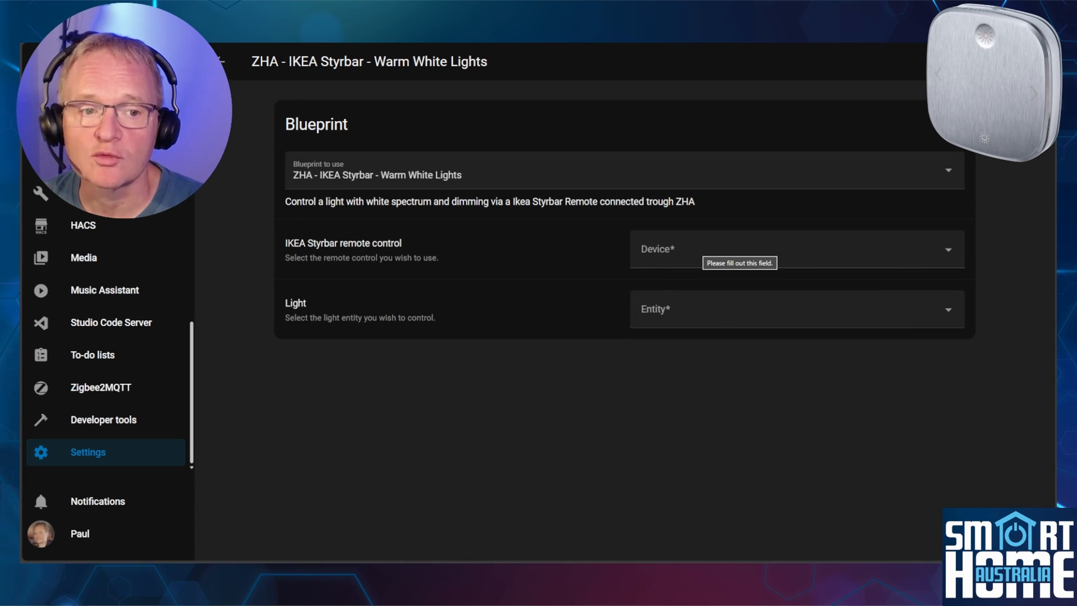
left_click(795, 248)
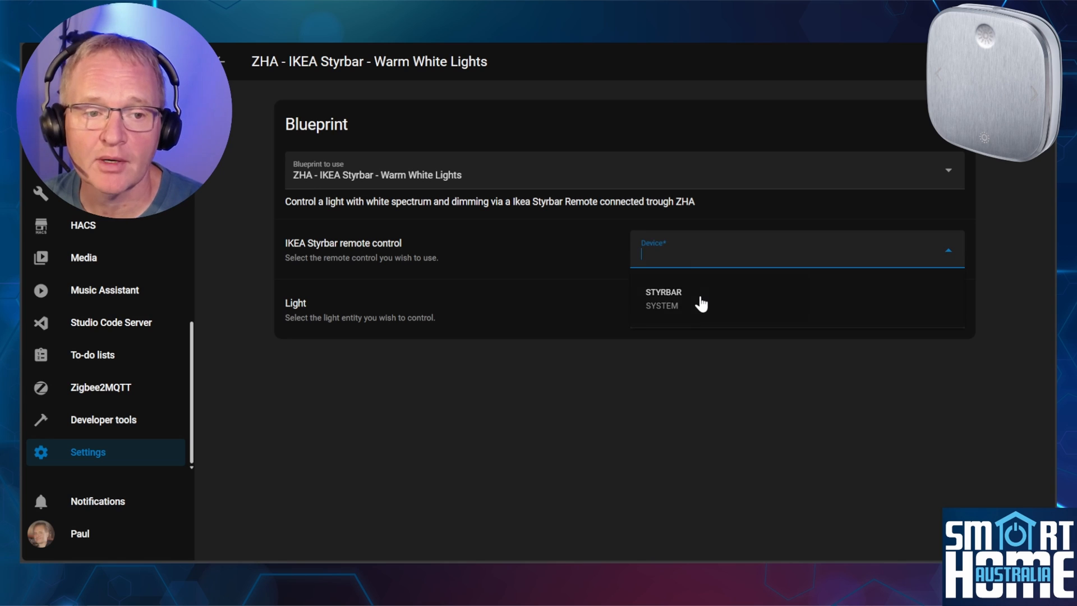
left_click(663, 292)
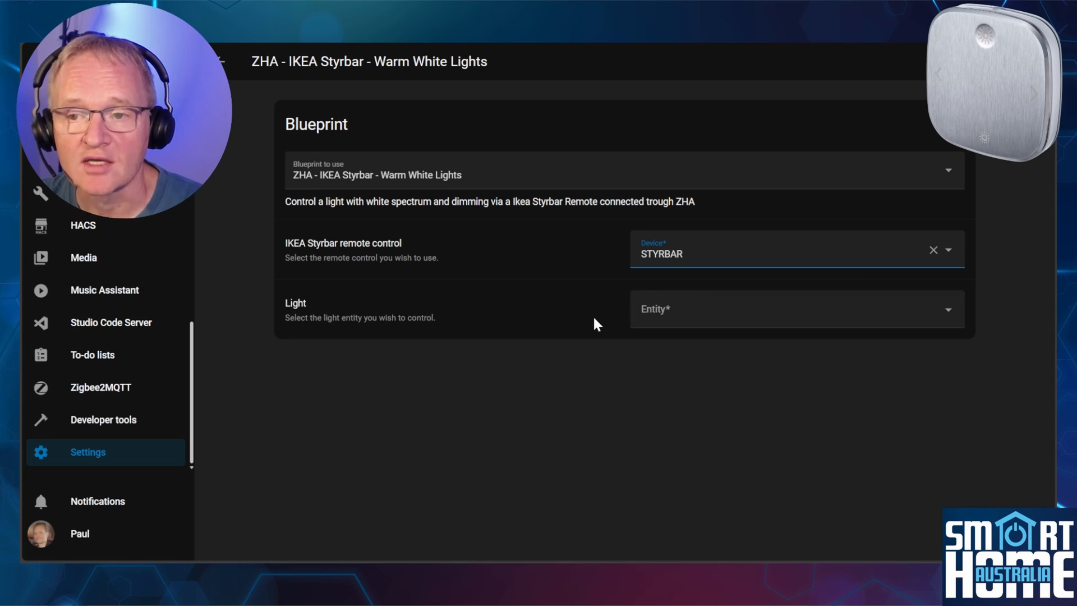
mouse_move(639, 319)
type("light.dining")
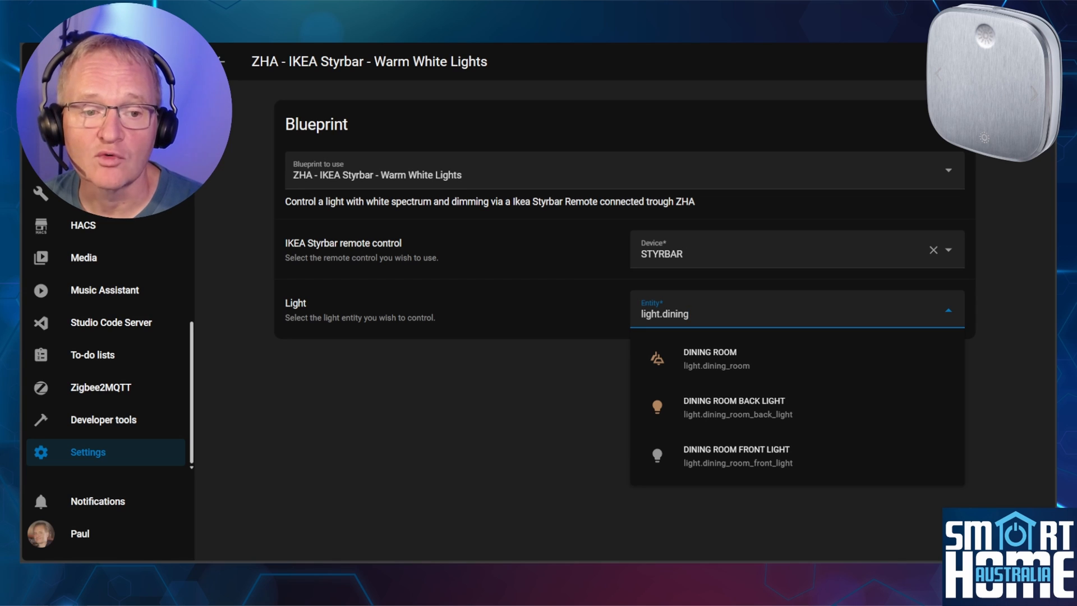
left_click(733, 407)
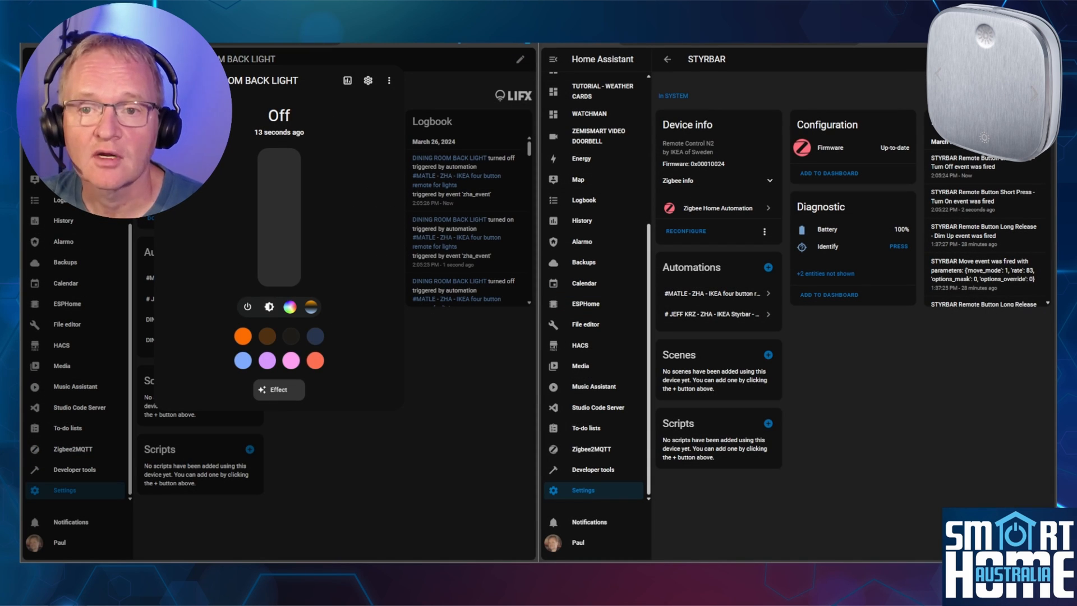
- Drag within the page while testing the remote on the dining room back light
left_click_drag(278, 282, 278, 227)
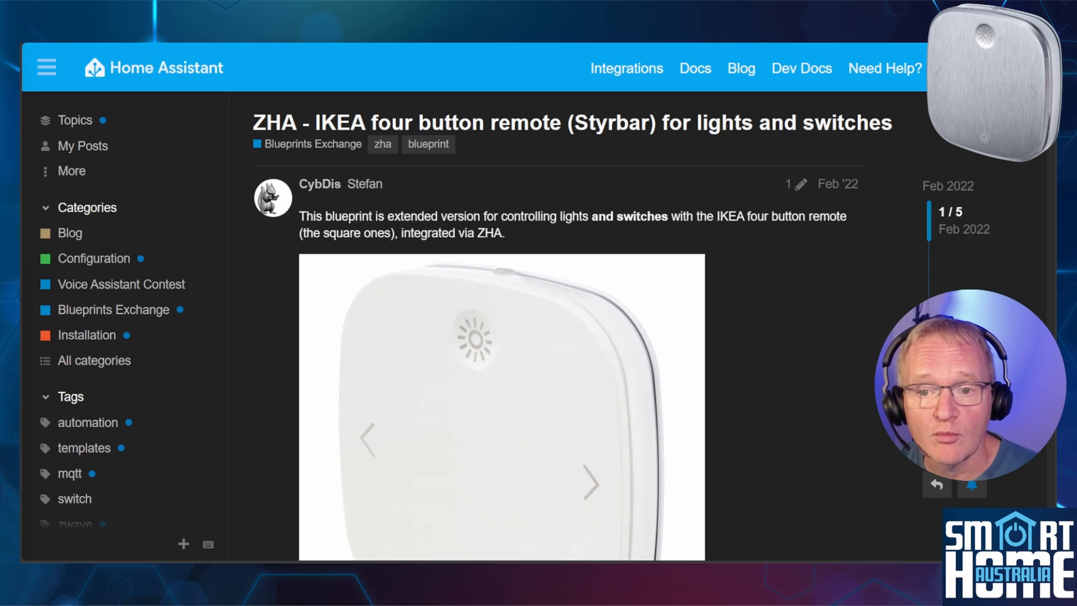
- Scroll down through the Styrbar lights-and-switches blueprint post on the community forum
scroll("down", 3)
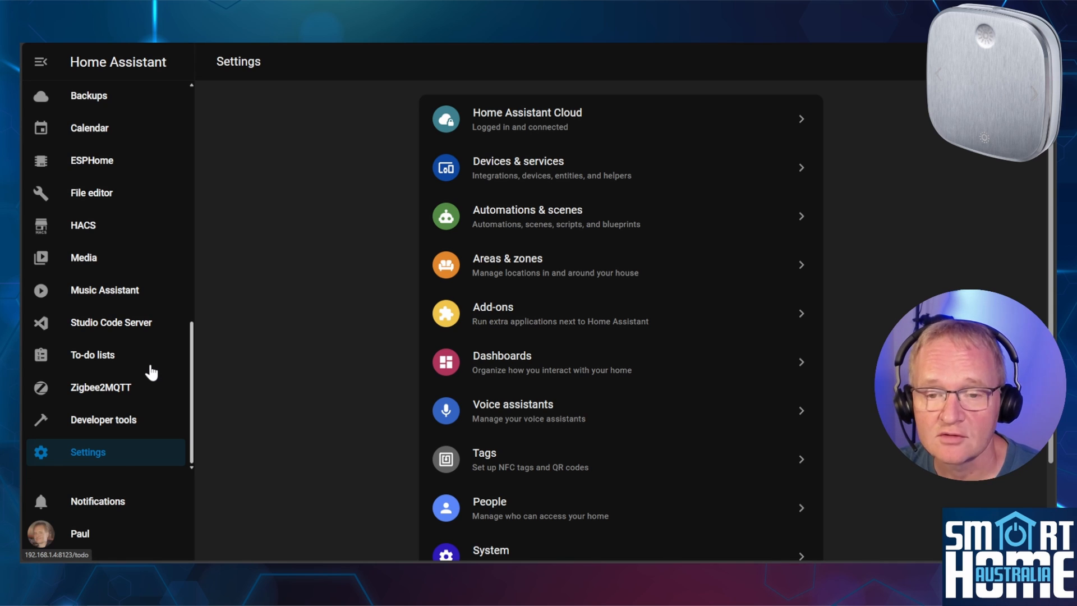
mouse_move(132, 395)
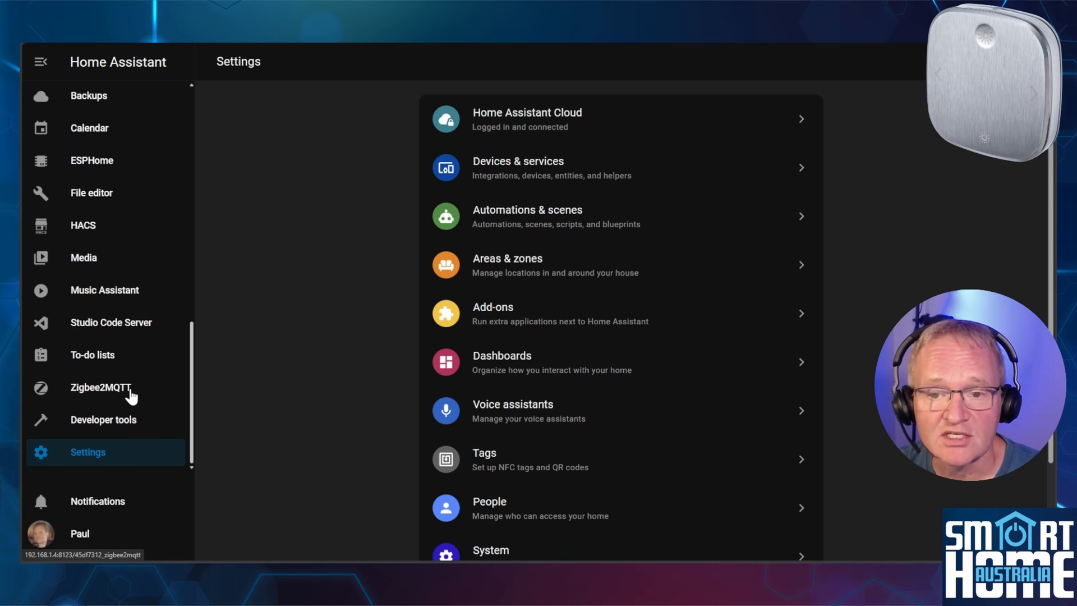
- Permit joining in Zigbee2MQTT to pair the IKEA remote, then rename it STYBAR
left_click(107, 388)
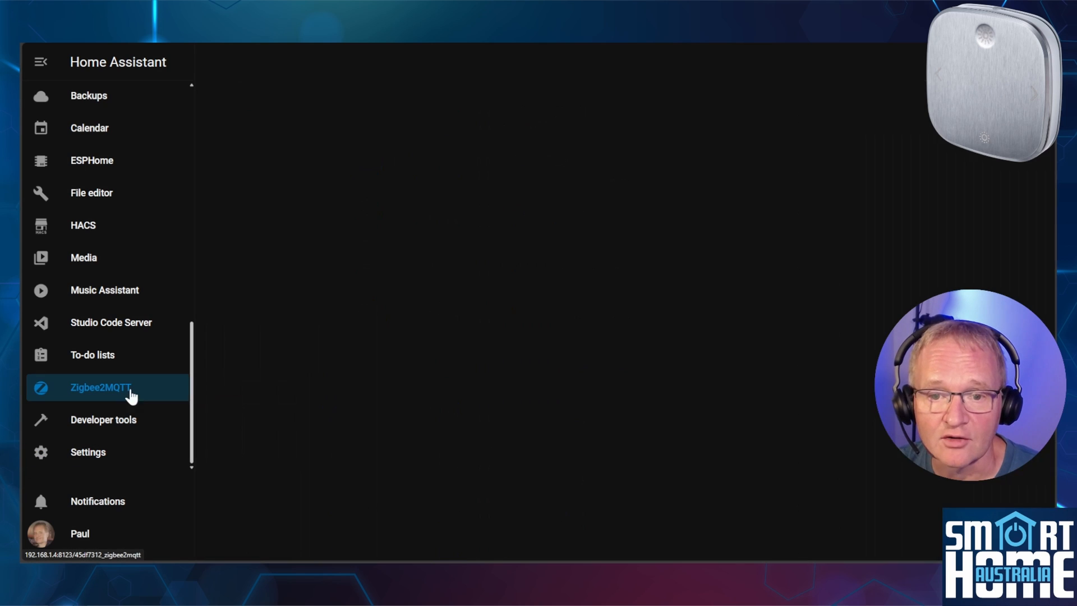
left_click(100, 387)
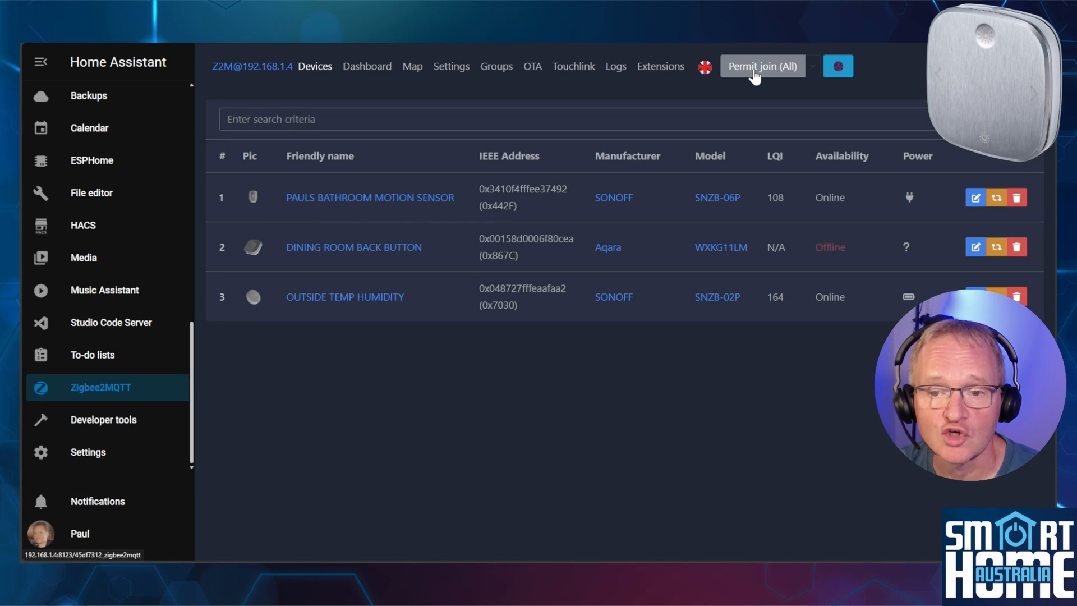
left_click(762, 66)
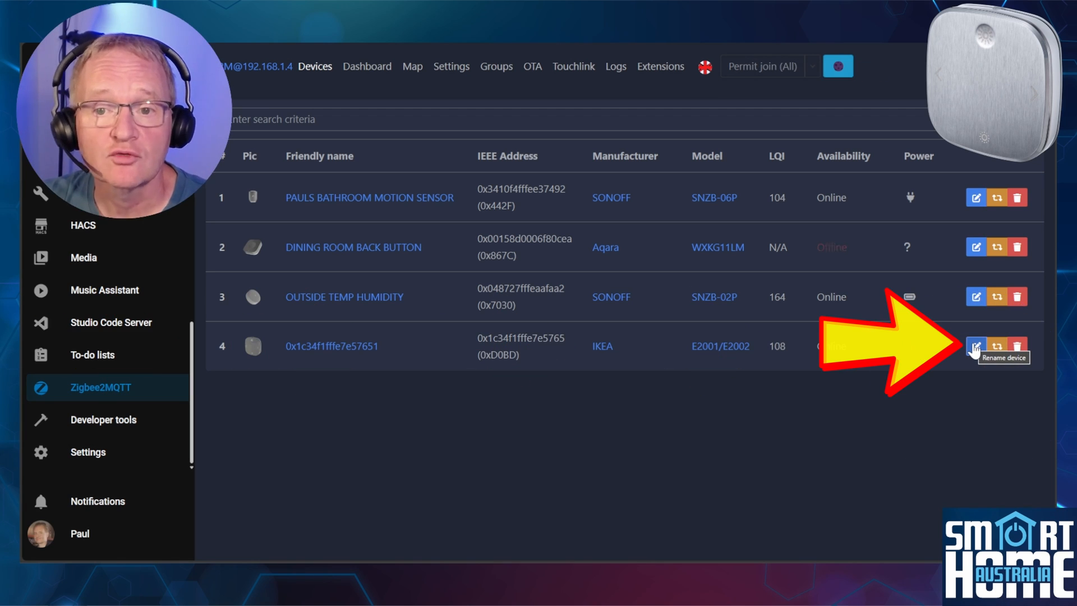
left_click(975, 346)
type("STYBAR")
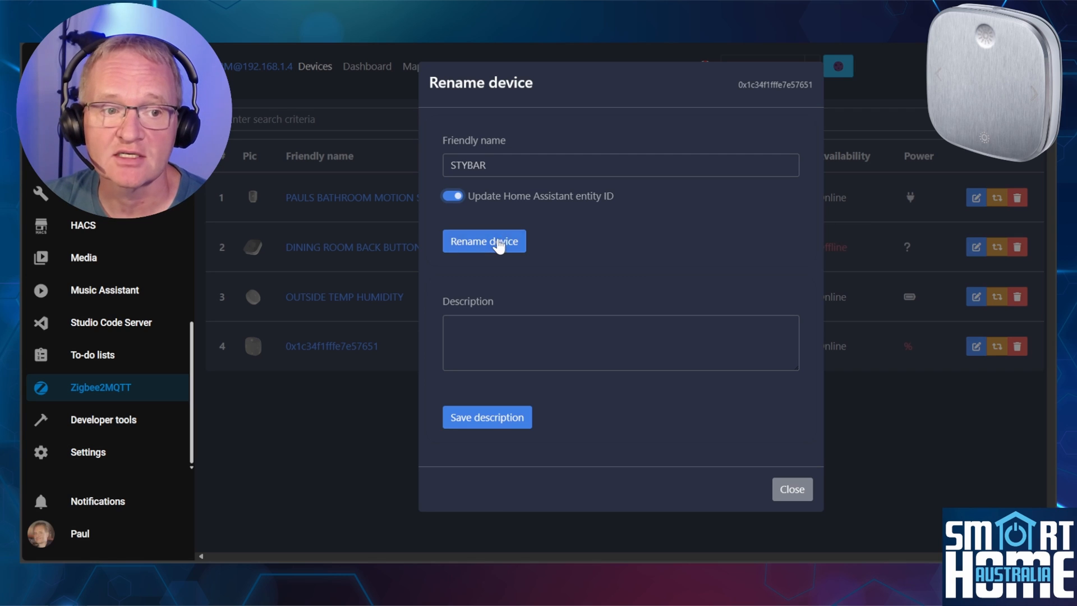
left_click(483, 241)
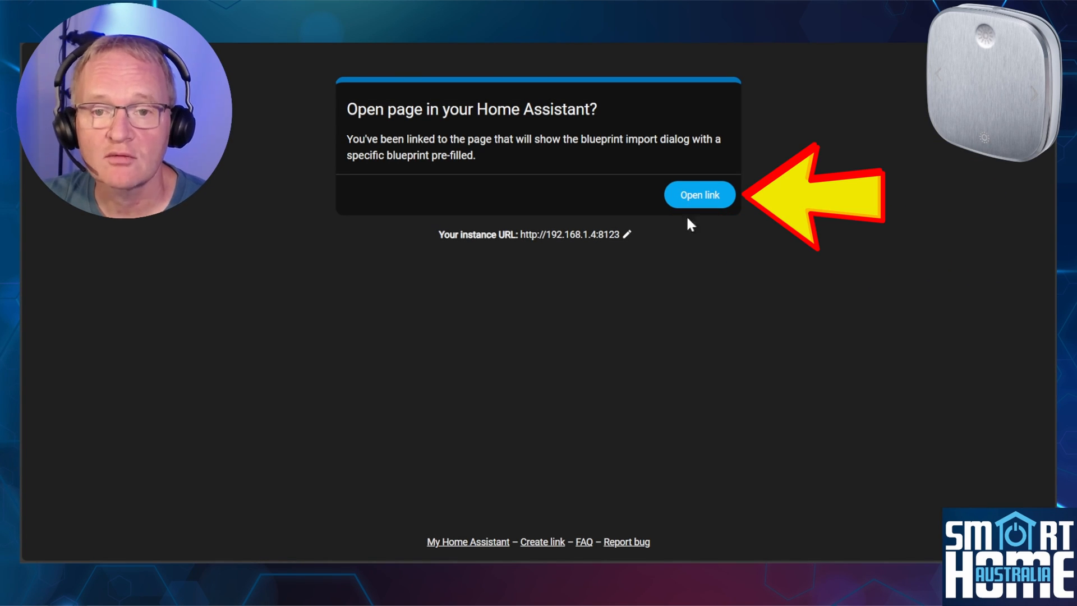
- Preview and import the Ikea STYRBAR automation light blueprint, then create an automation from it
left_click(700, 194)
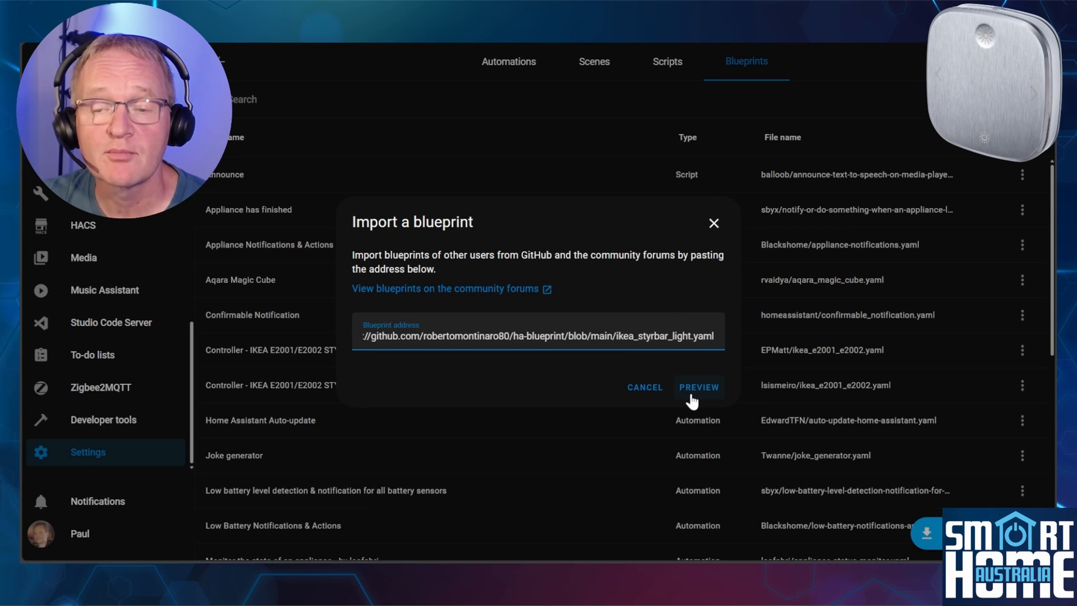
left_click(699, 387)
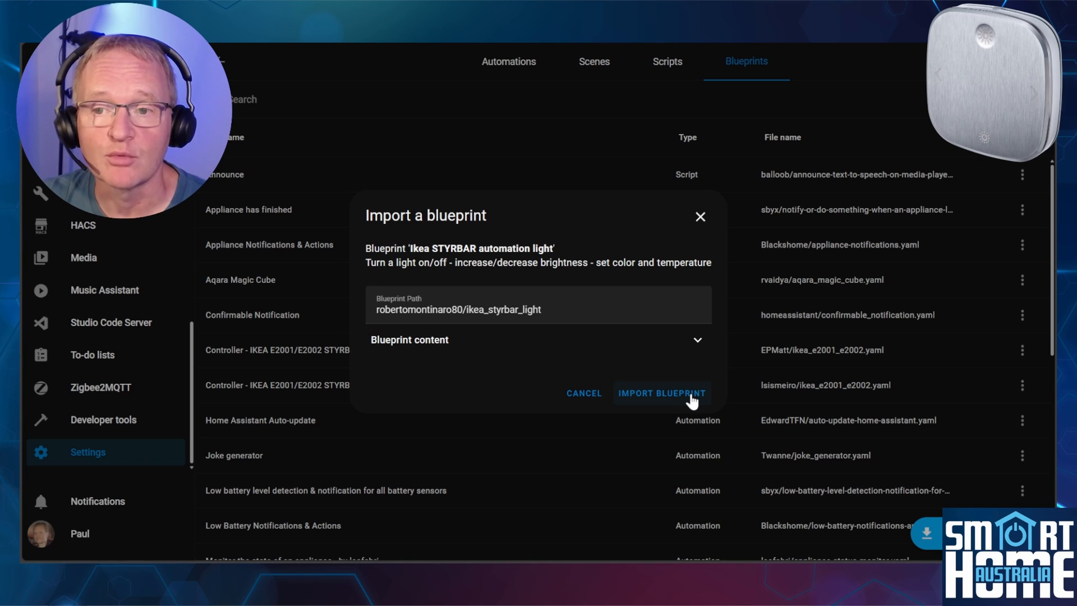
left_click(661, 392)
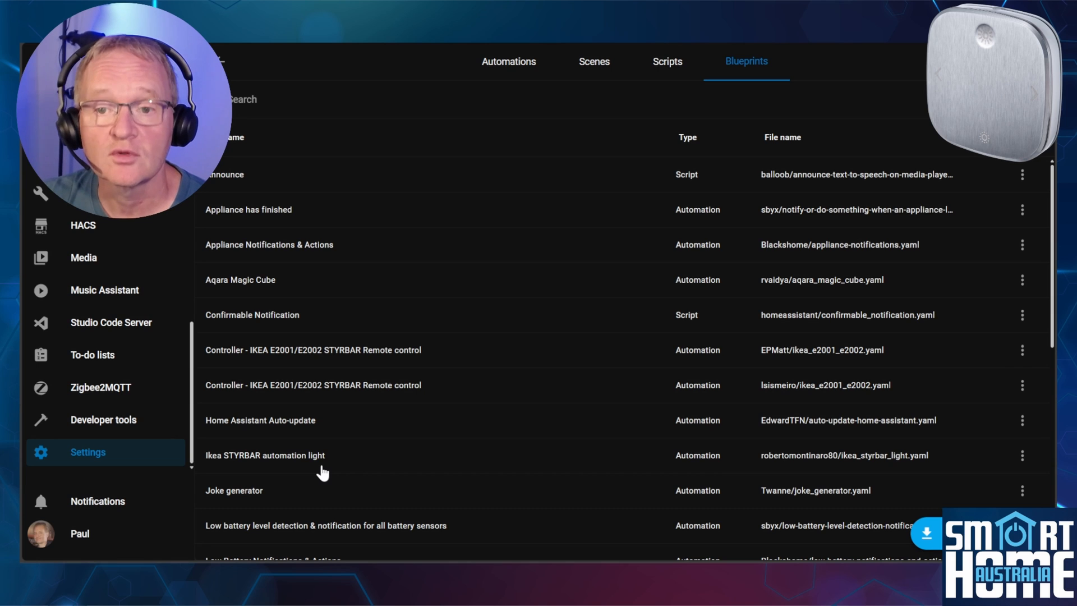
mouse_move(1021, 455)
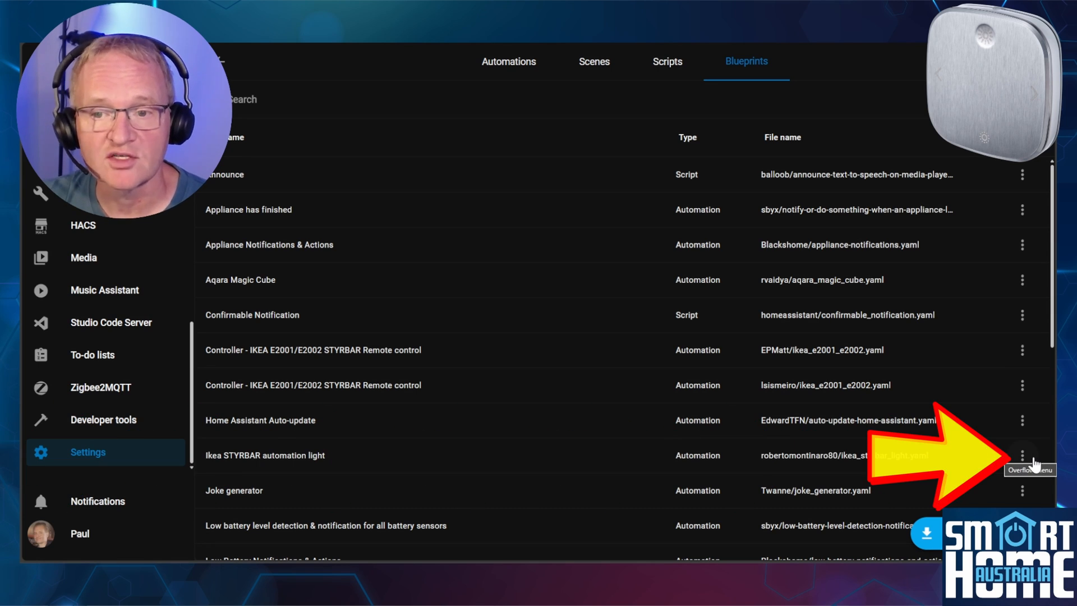
left_click(1022, 452)
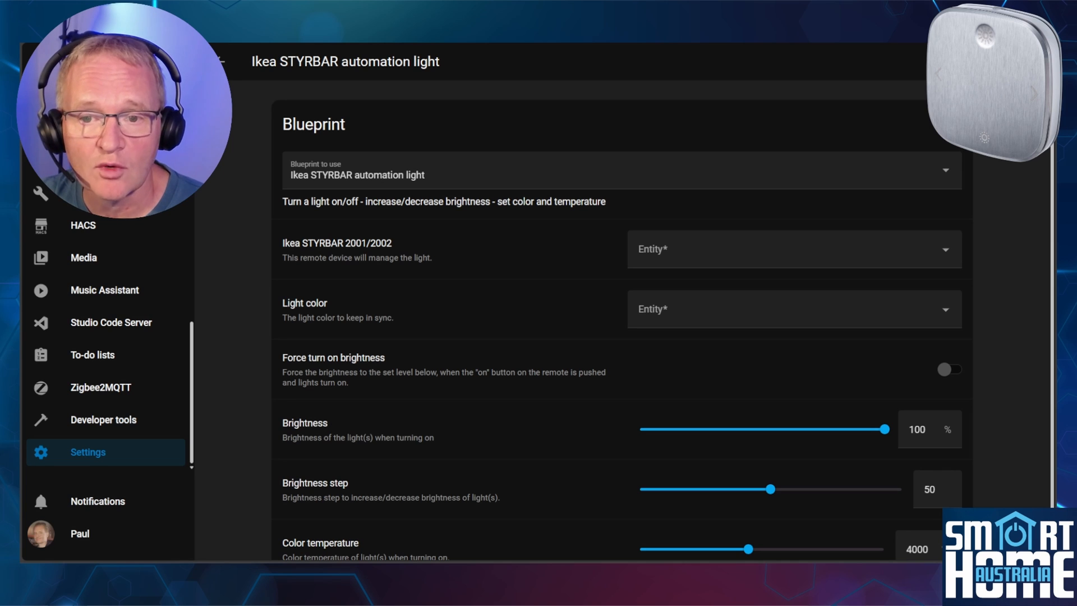
- Link STYBAR Action (sensor.stybar_action) to Dining Room Back Light, then save and name the automation
type("sensor.stybar_actio")
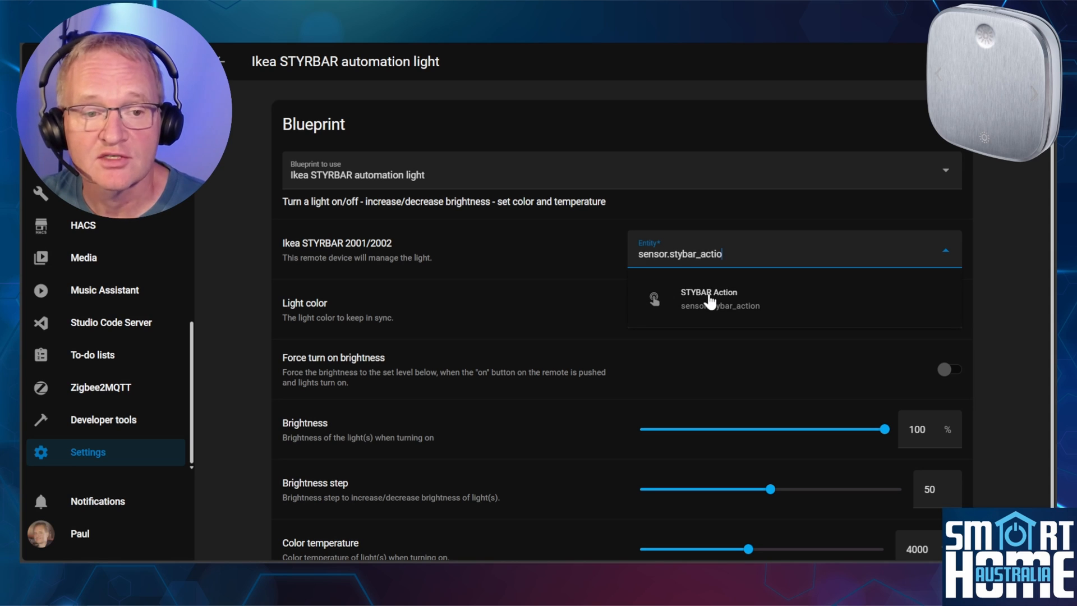
left_click(708, 298)
type("dining room")
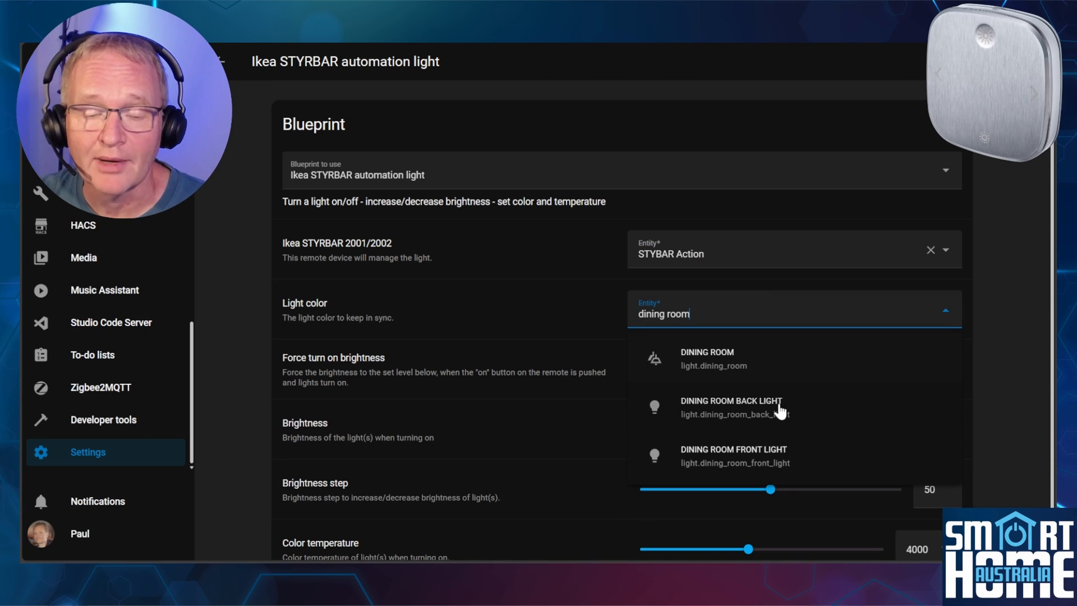
left_click(730, 407)
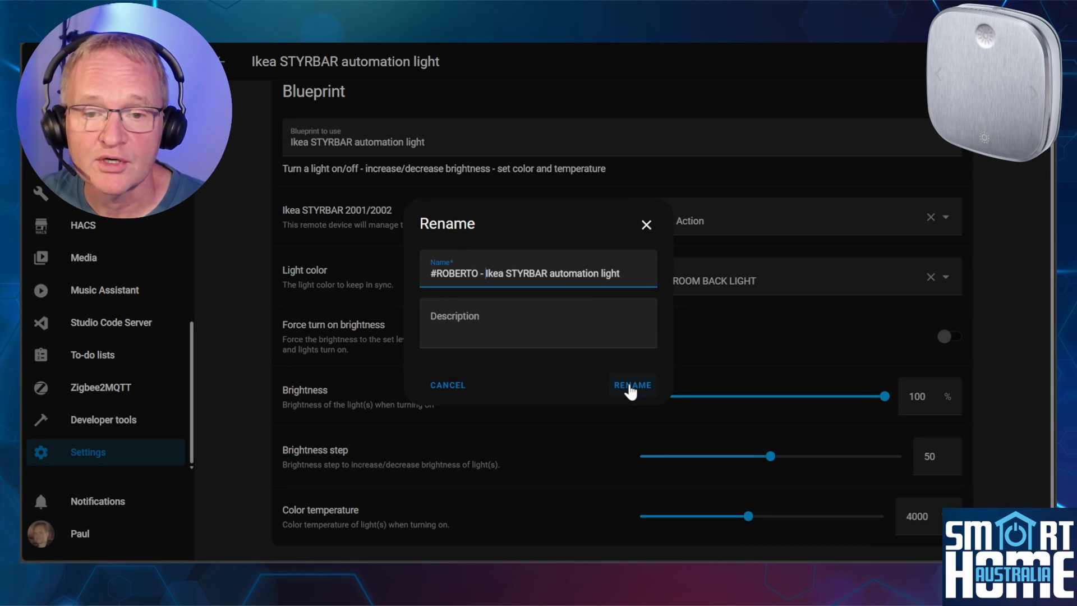
left_click(631, 385)
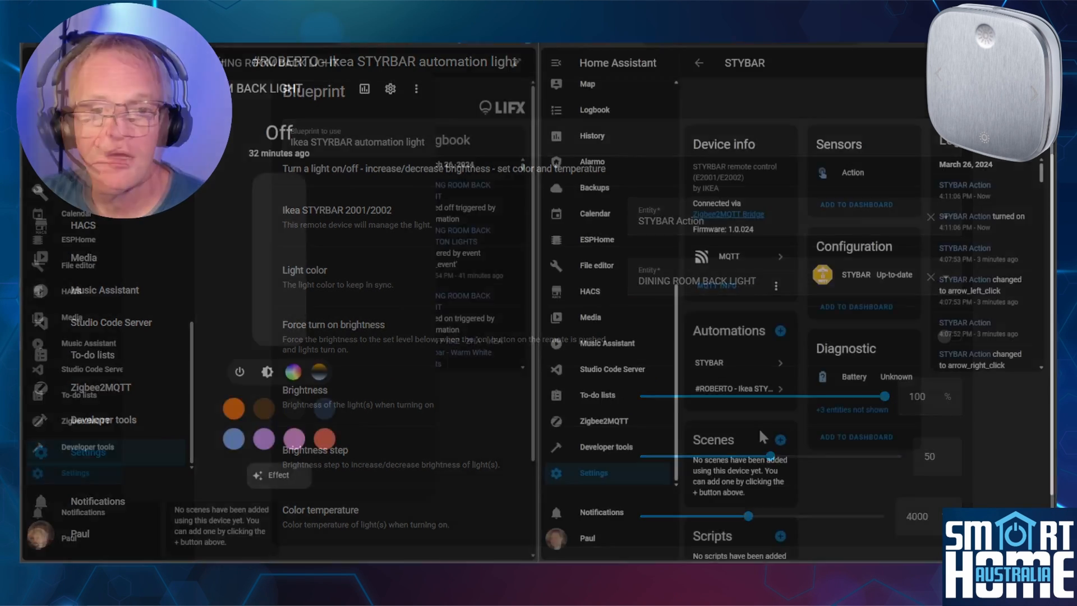